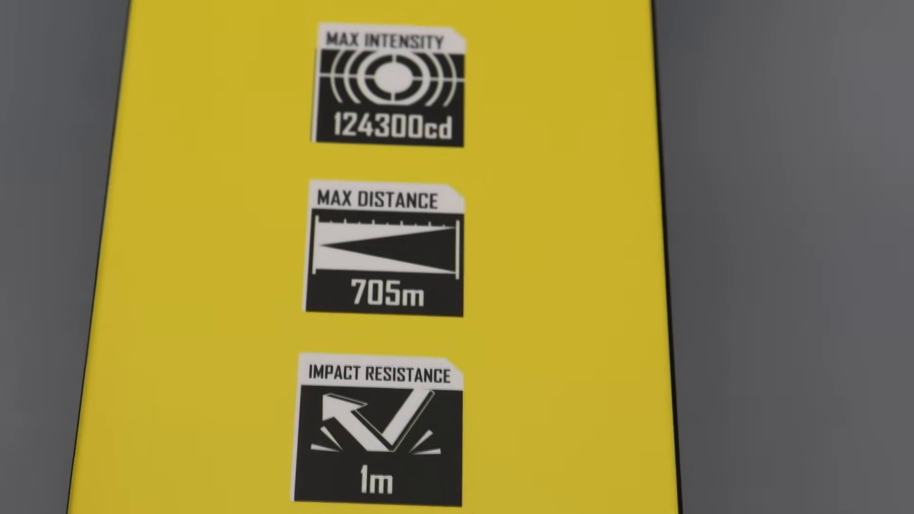
scroll(down, 3)
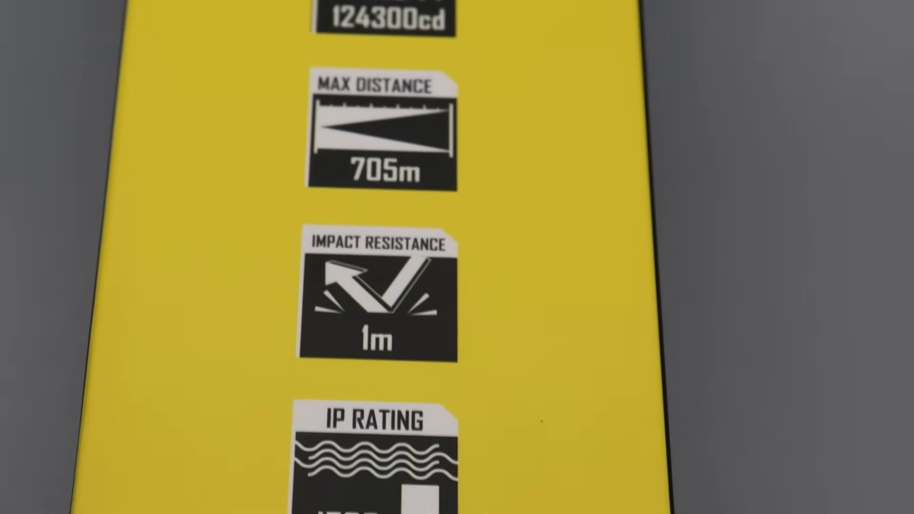